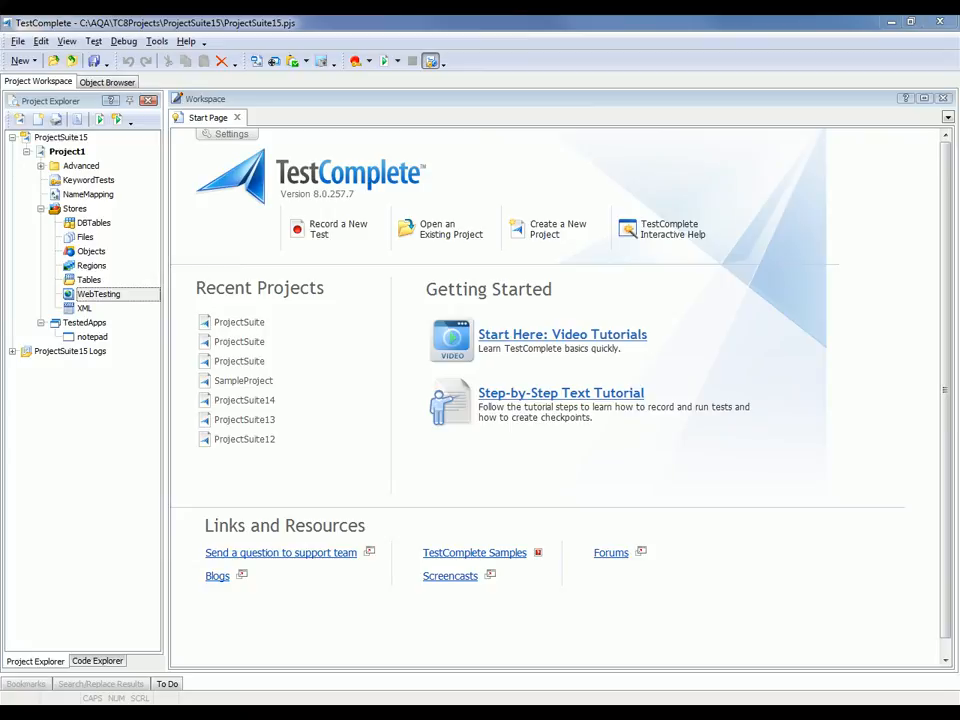
Select the notepad entry under TestedApps in the Project Explorer.
click(91, 336)
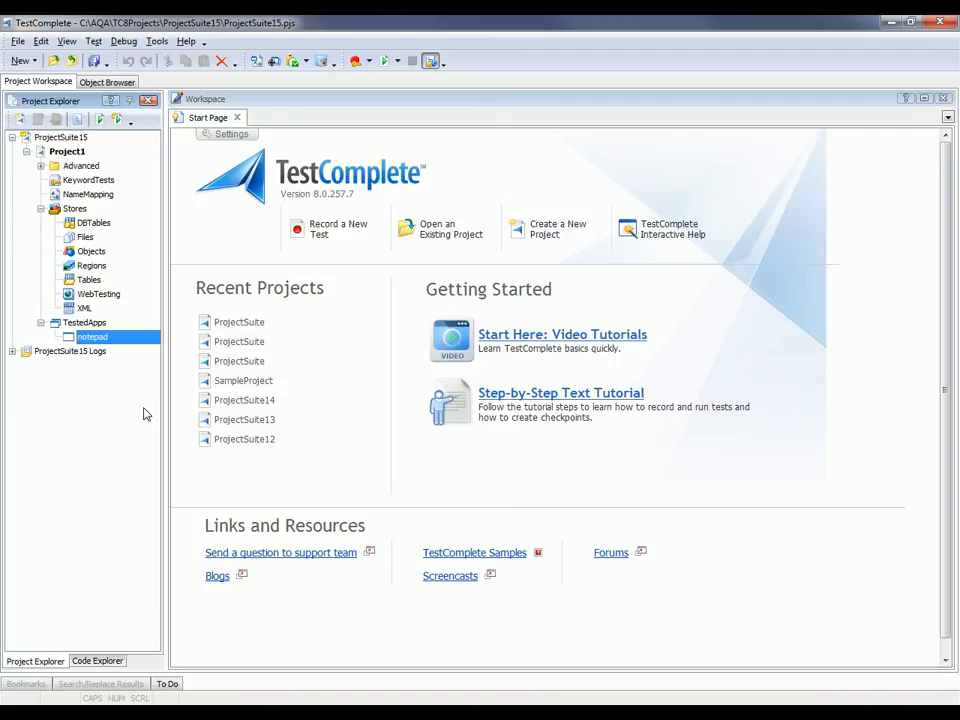
mouse_move(315, 235)
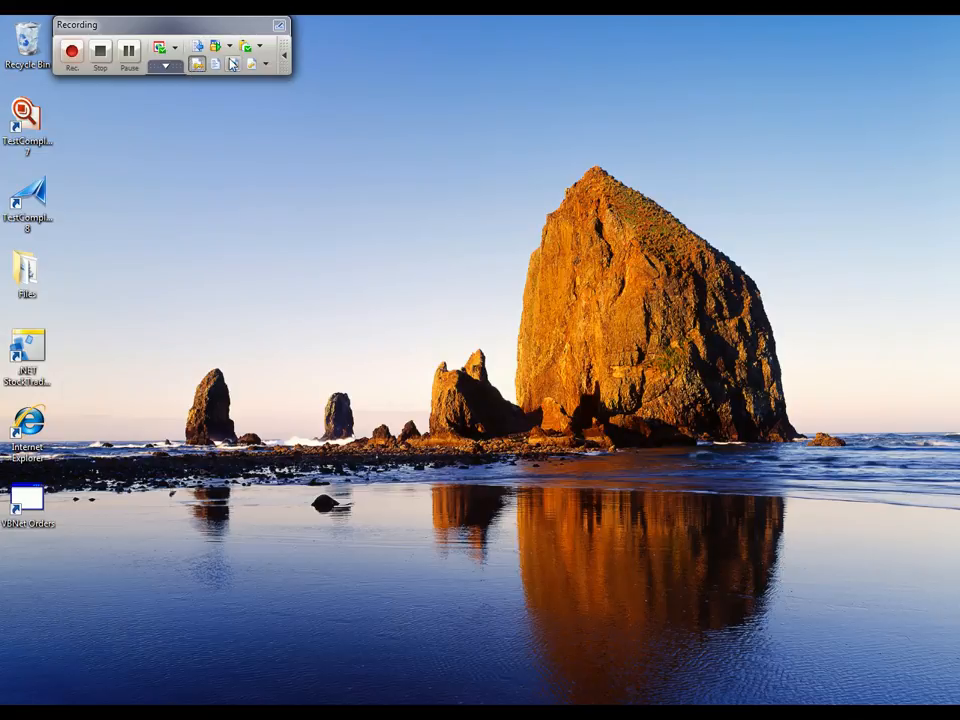
Launch notepad, open its View Help page, and choose Create Web Accessibility Checkpoint.
click(215, 47)
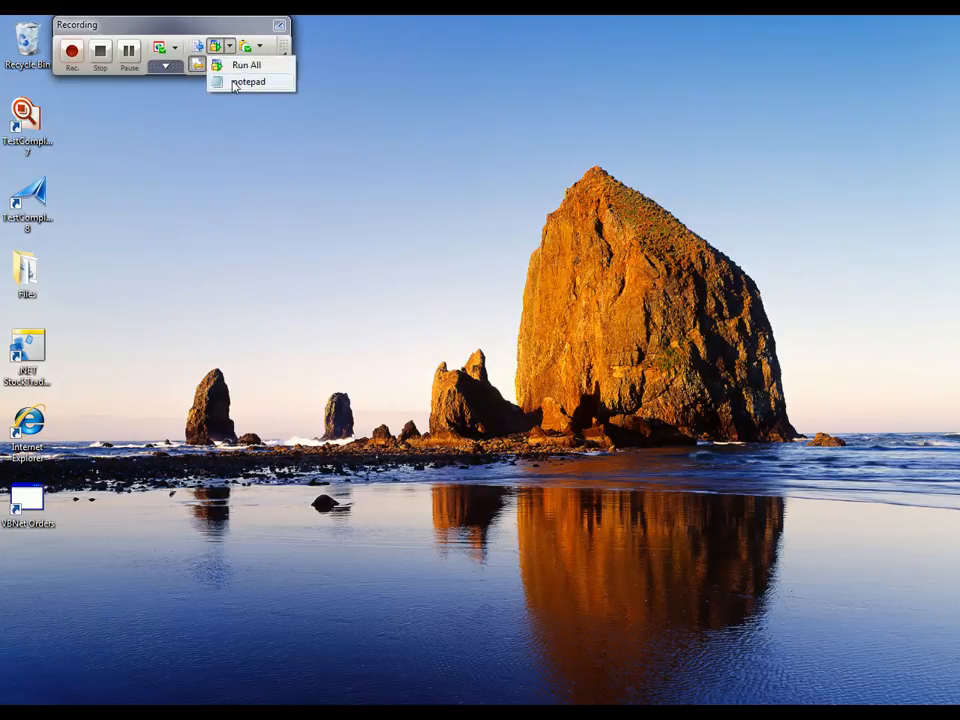
click(247, 82)
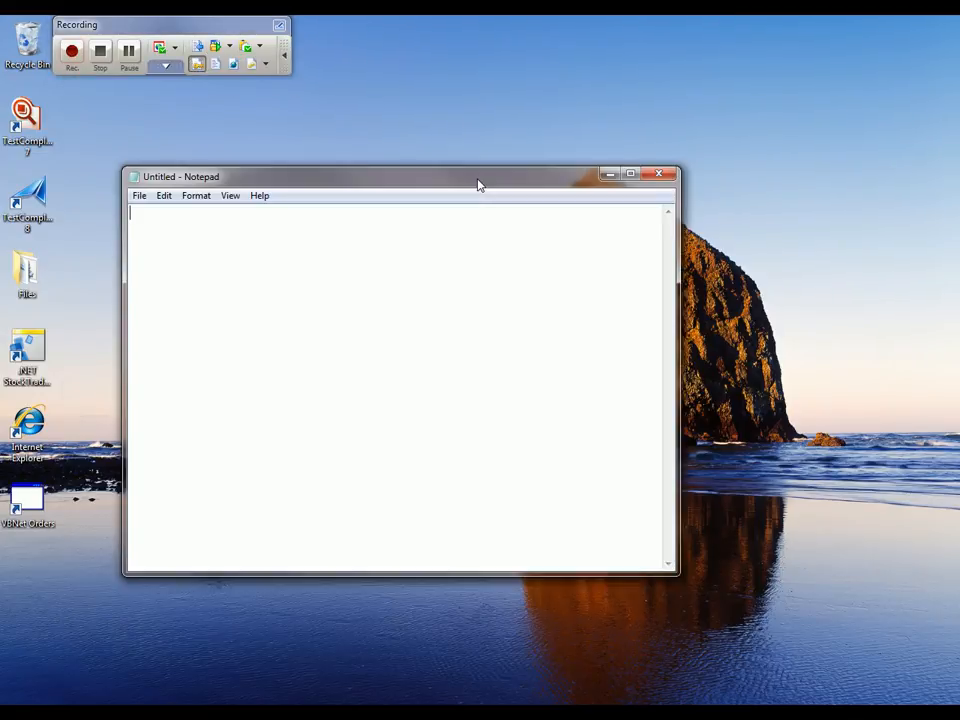
click(259, 195)
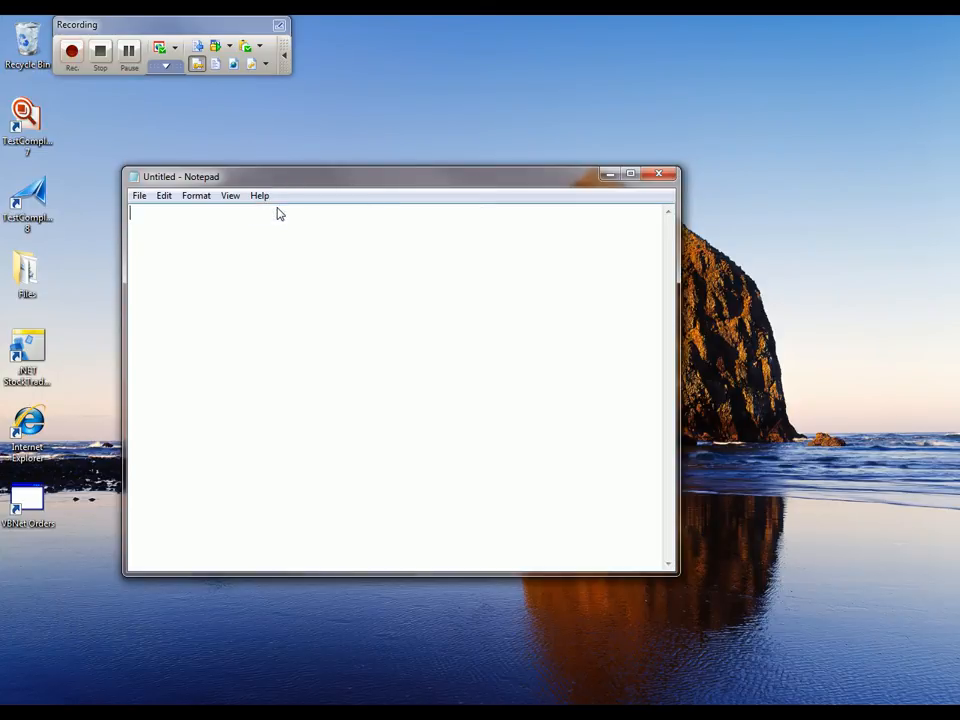
click(259, 195)
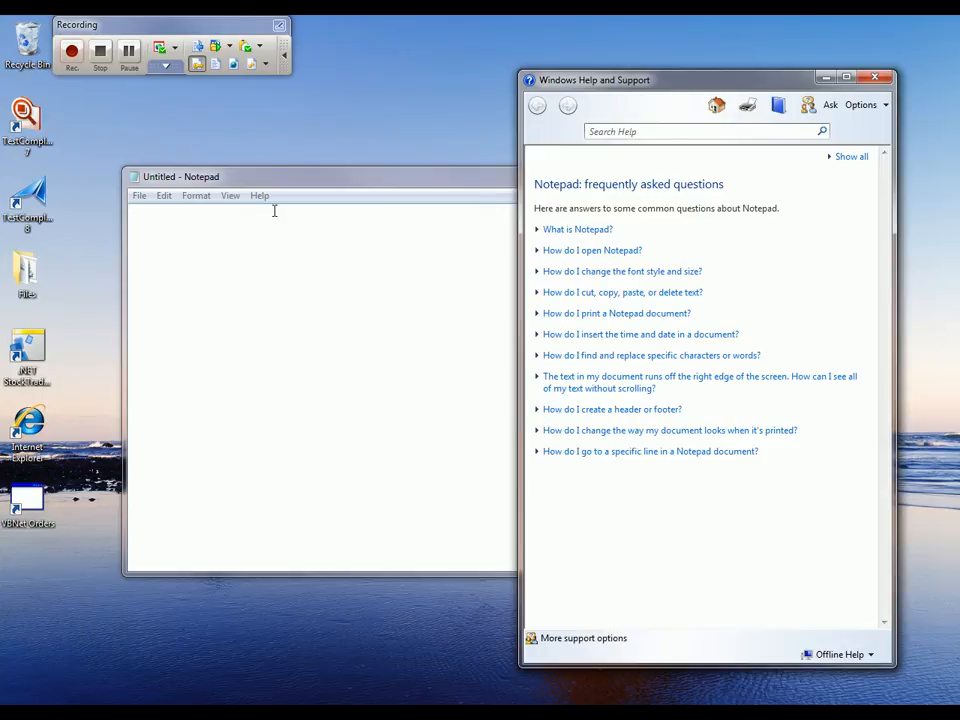
mouse_move(190, 120)
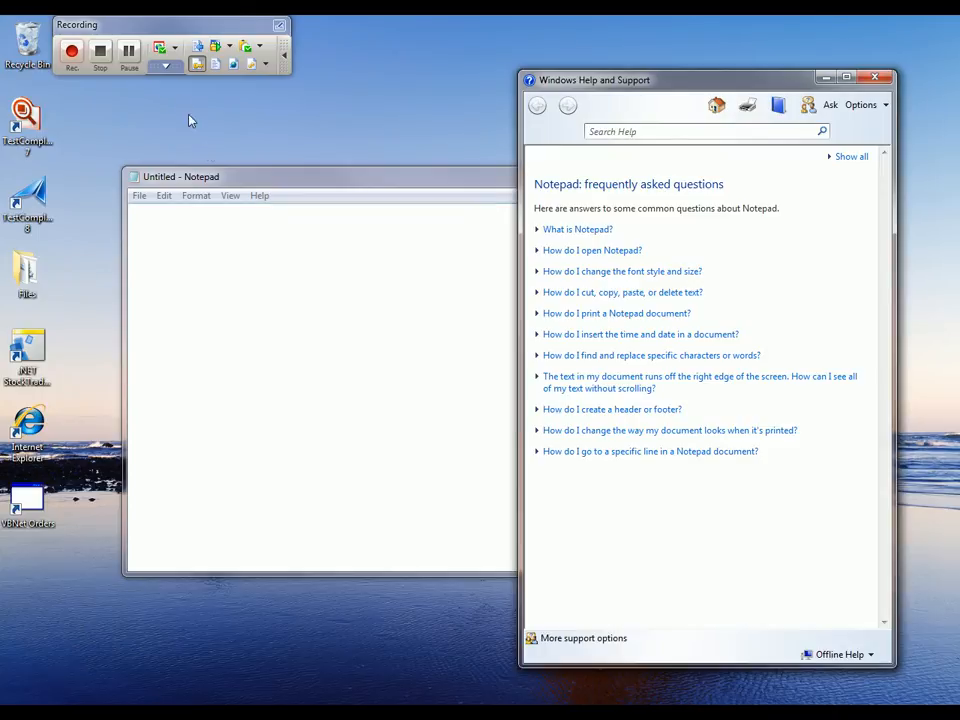
click(160, 47)
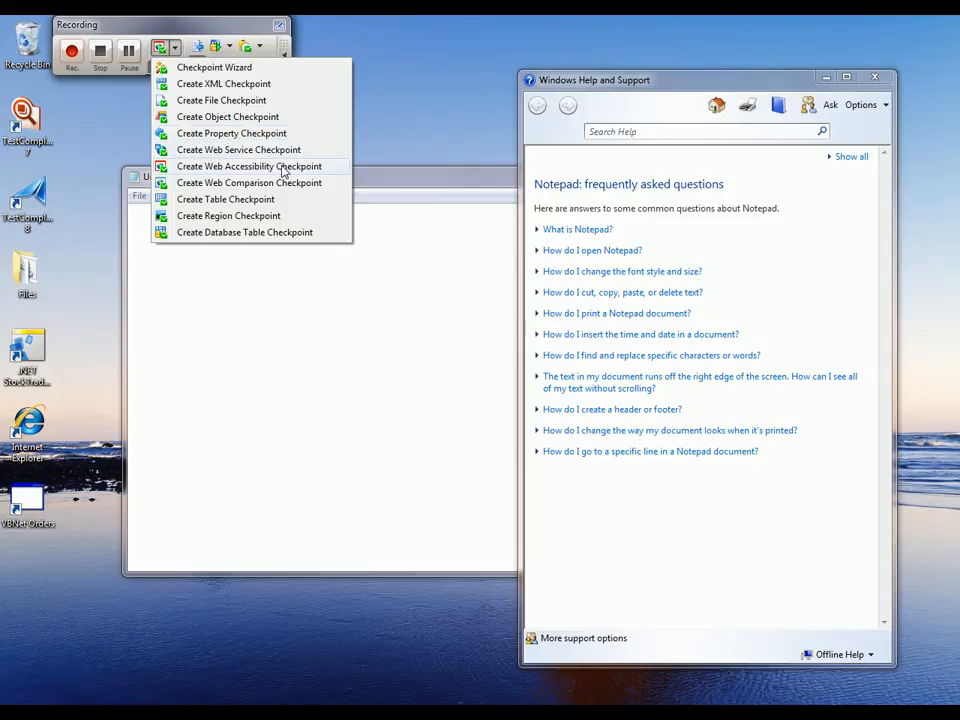
click(249, 166)
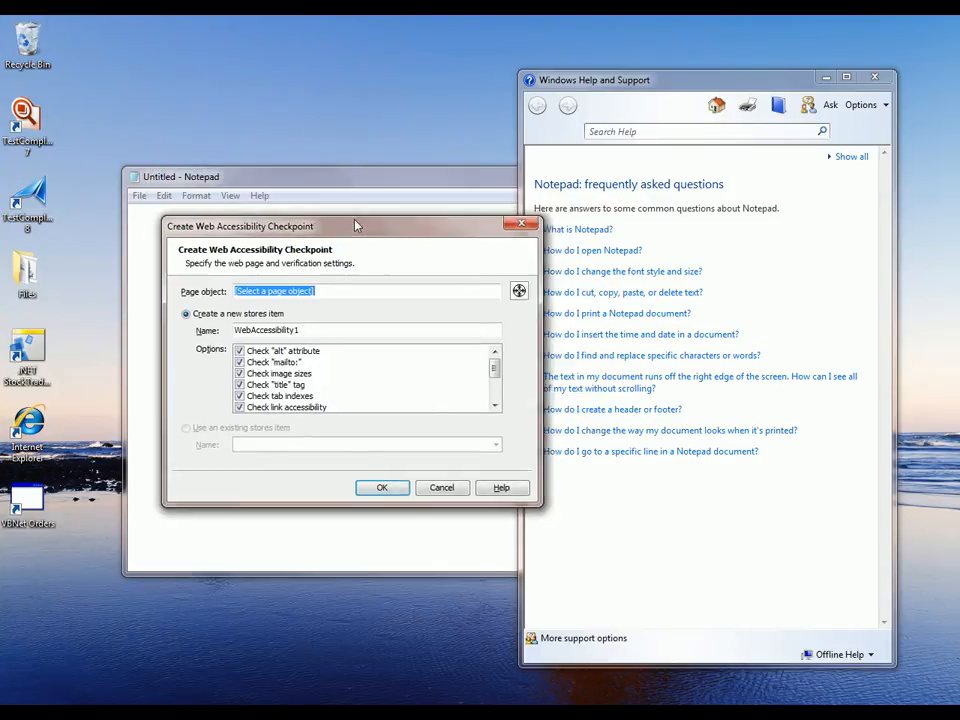
Target the Notepad help page and keep only alt attribute and link accessibility checks.
drag(355, 225, 285, 209)
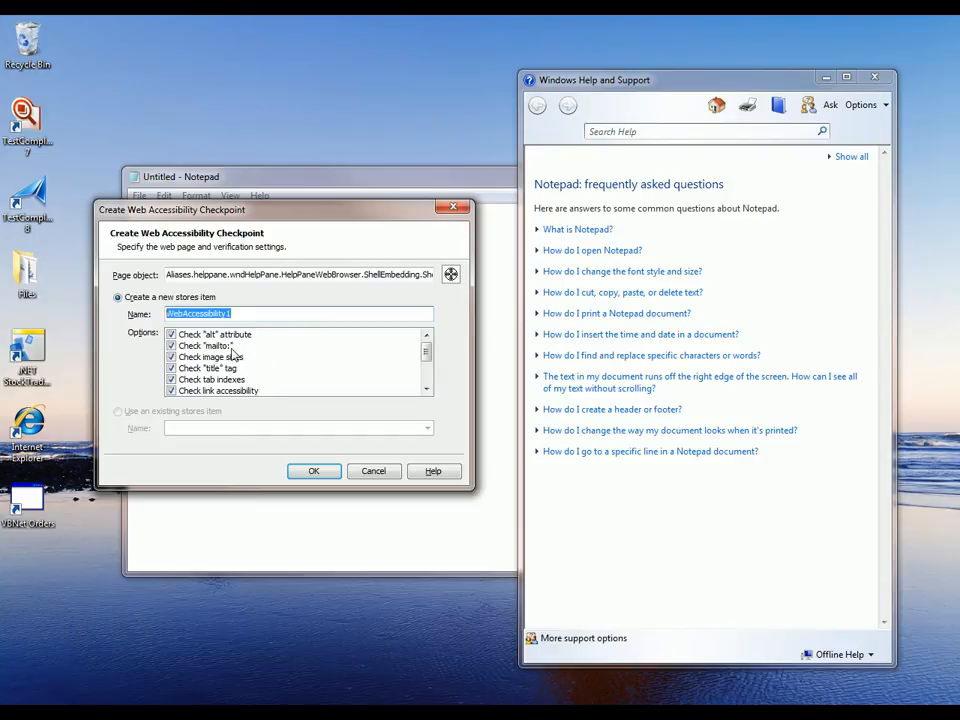
mouse_move(247, 378)
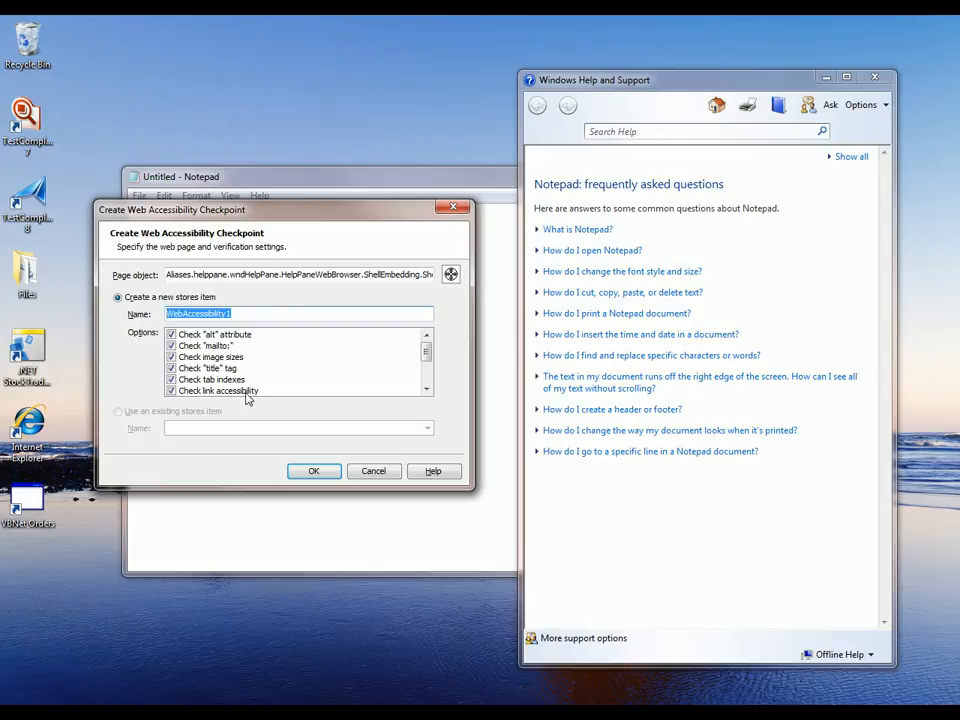
click(205, 345)
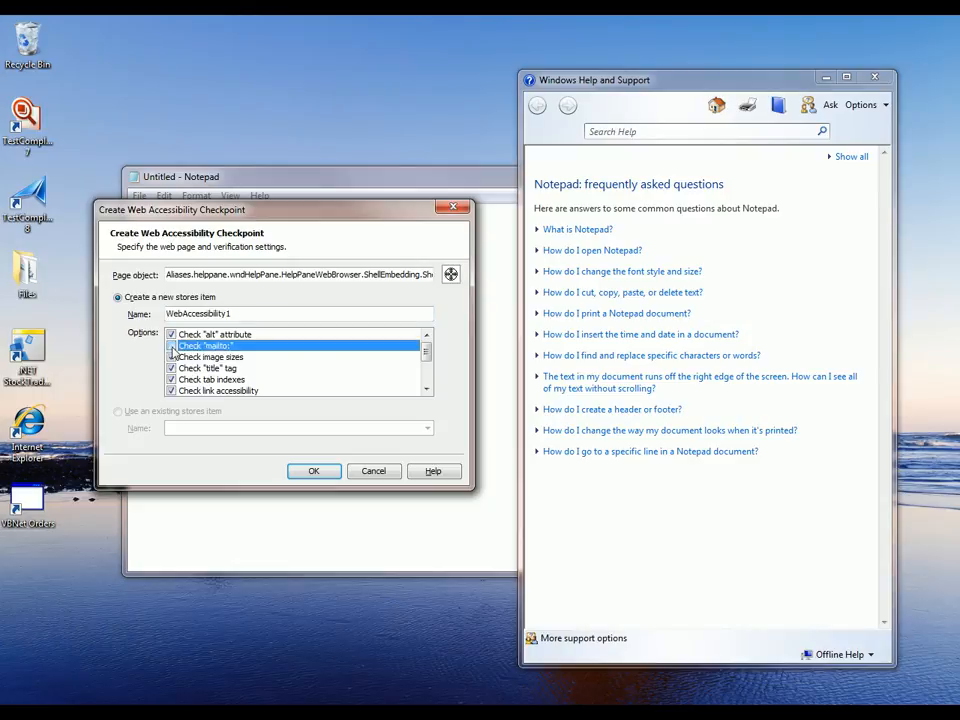
click(211, 379)
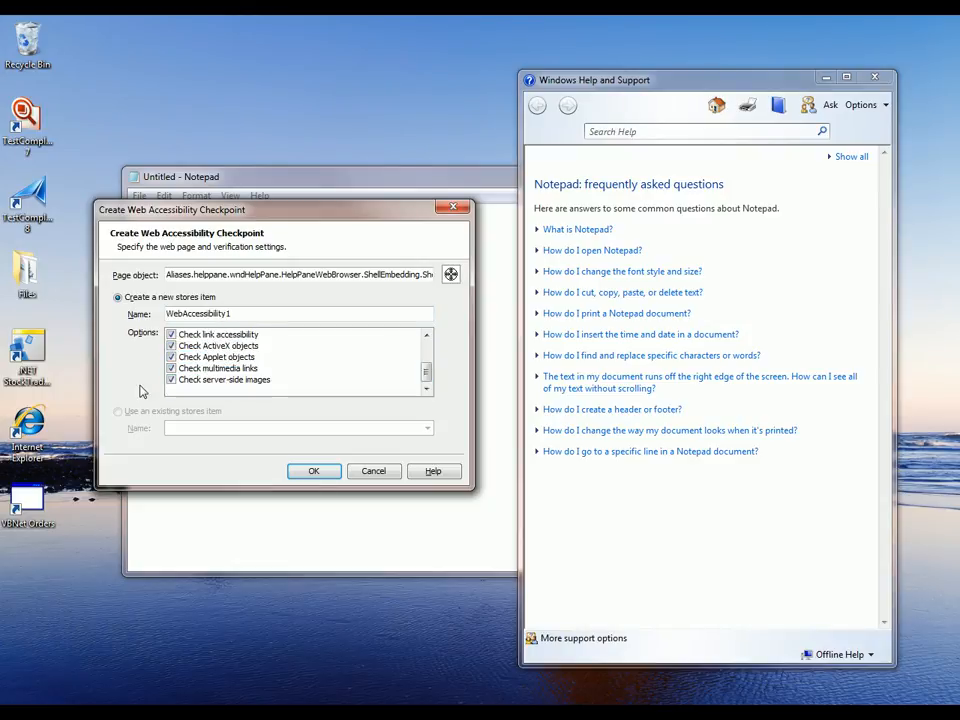
click(218, 368)
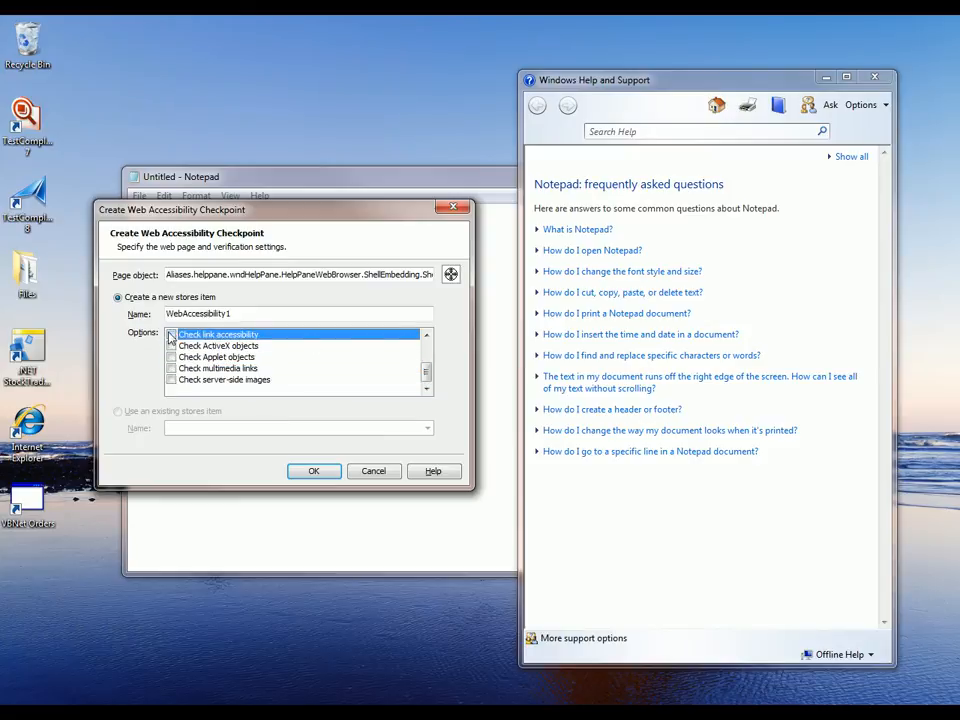
click(172, 334)
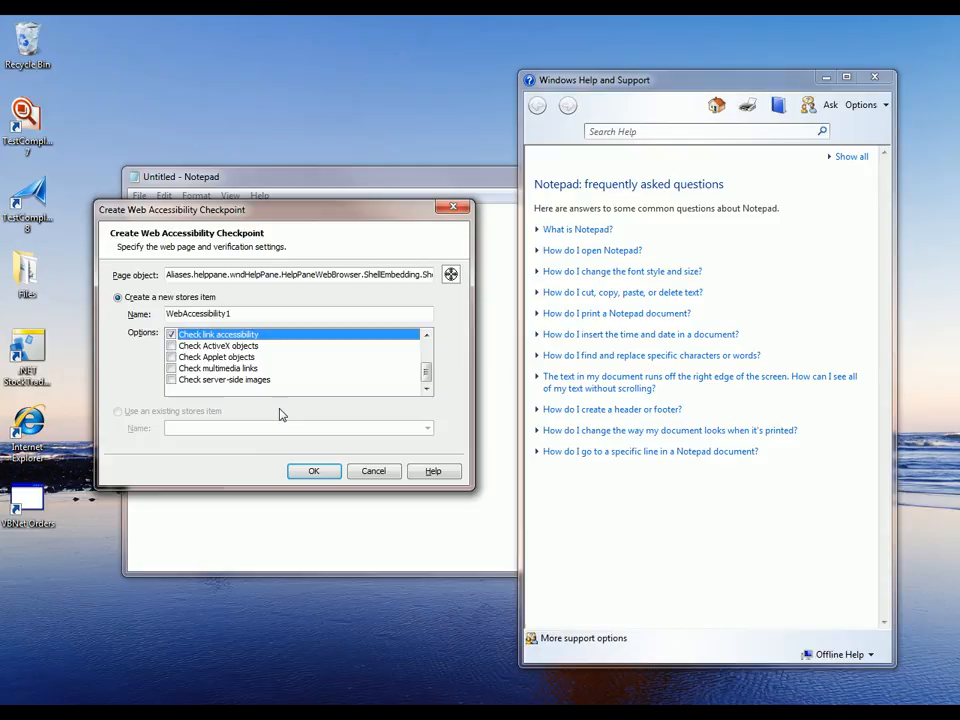
Confirm the checkpoint, close the Notepad help window, and stop recording.
click(313, 471)
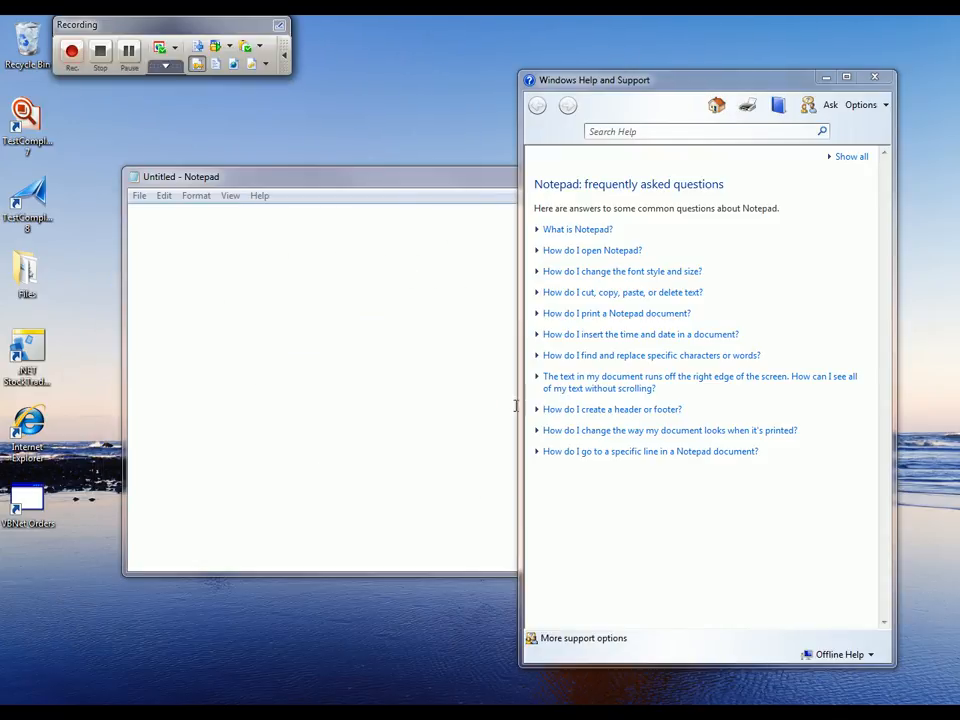
click(874, 77)
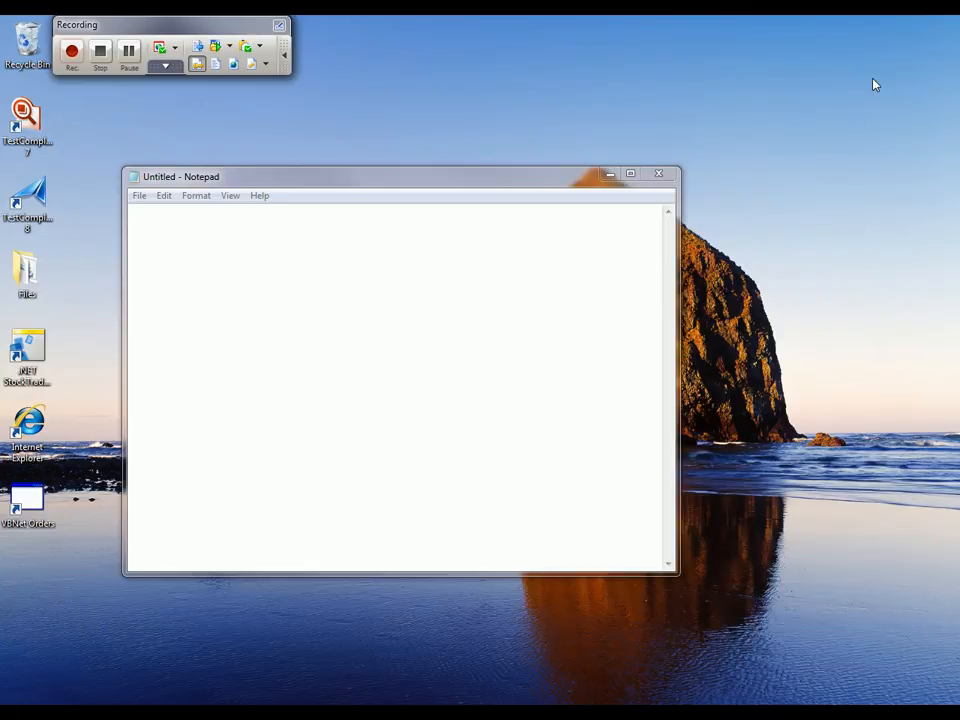
click(659, 173)
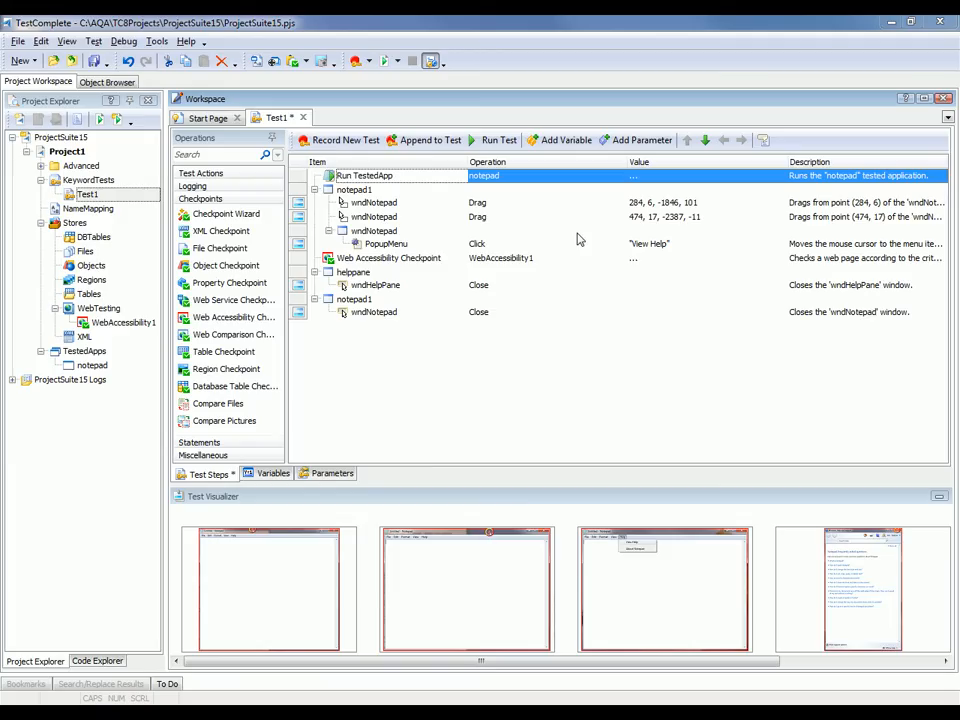
mouse_move(540, 198)
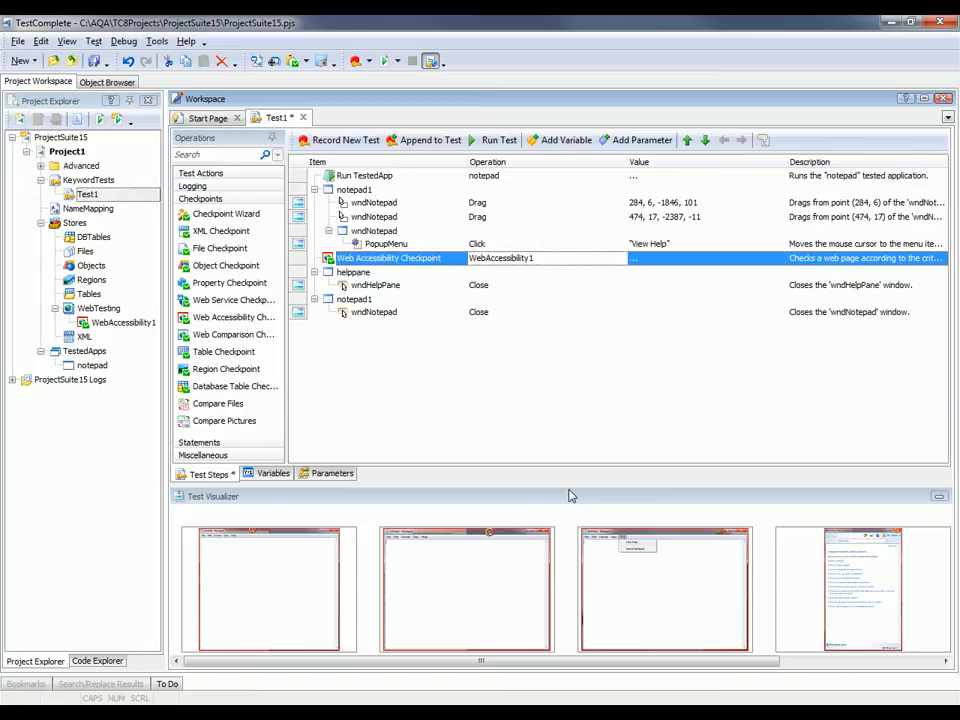
mouse_move(405, 262)
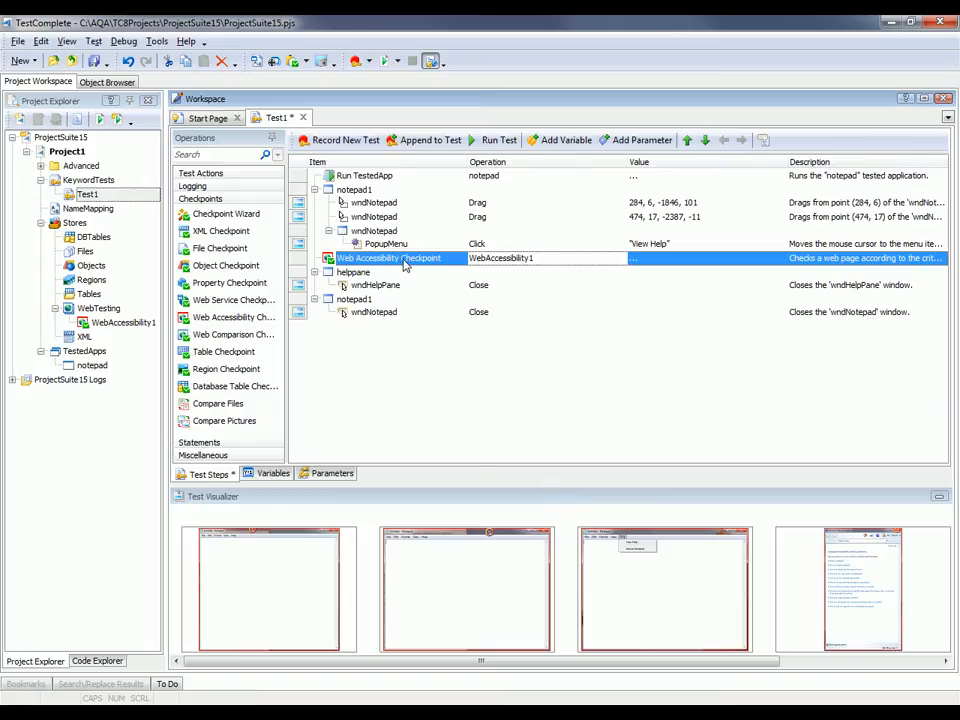
Open the context menu of the Web Accessibility Checkpoint row in Test1.
right_click(405, 258)
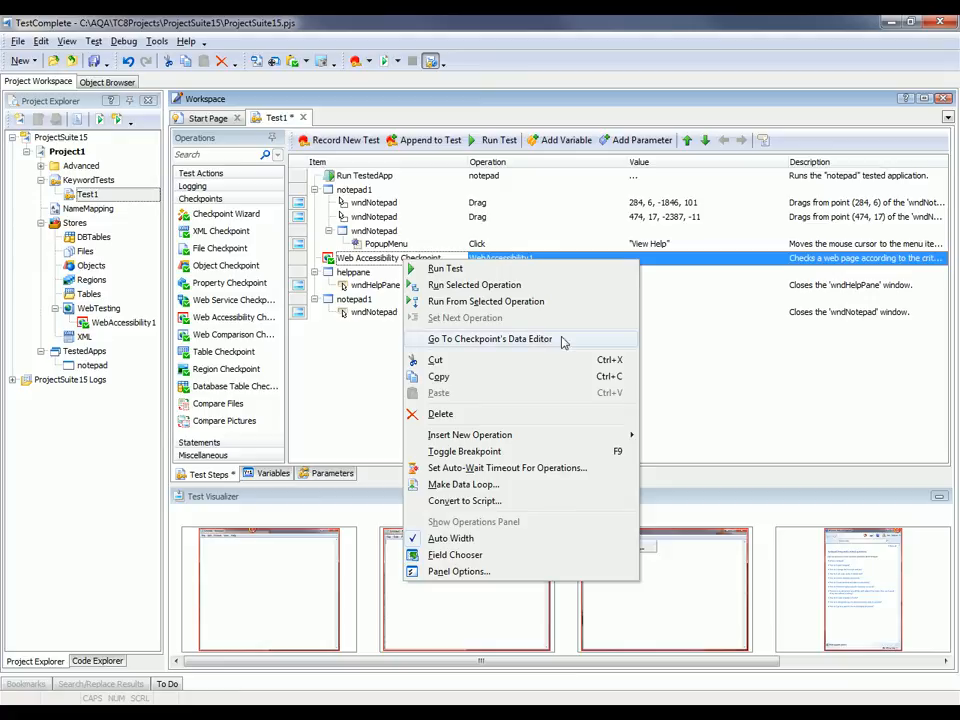
Open WebAccessibility1 via Go To Checkpoint's Data Editor.
click(490, 338)
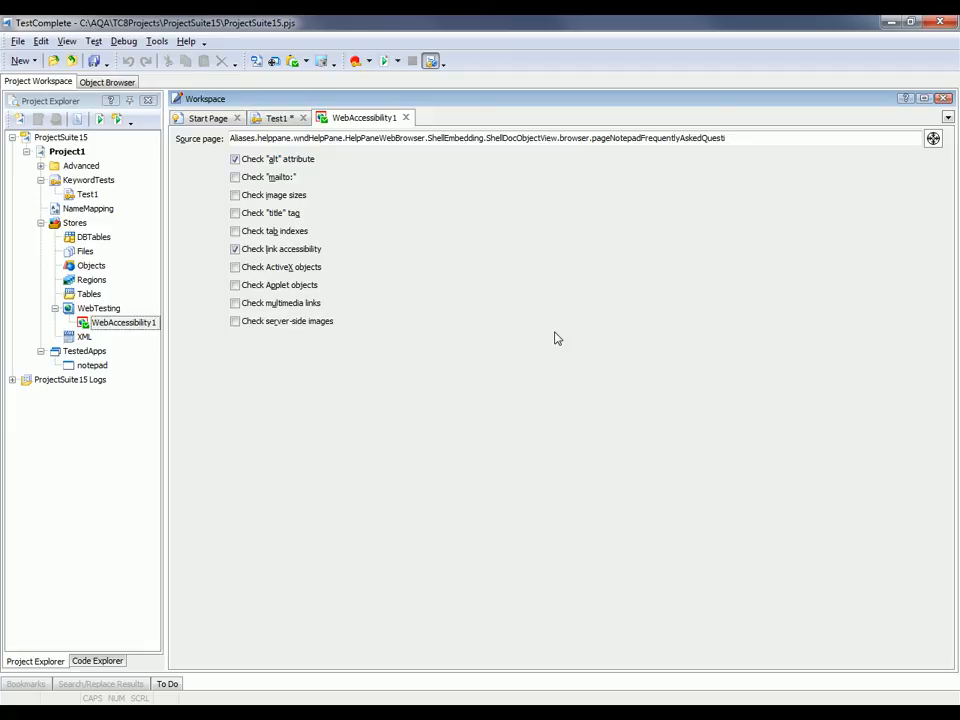
mouse_move(618, 164)
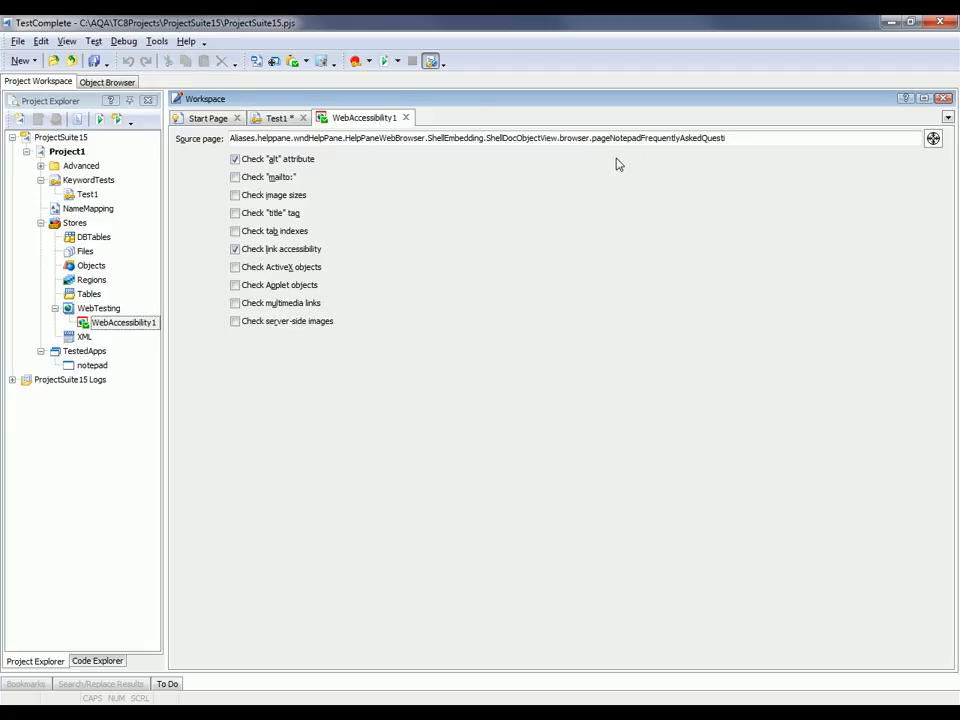
mouse_move(527, 552)
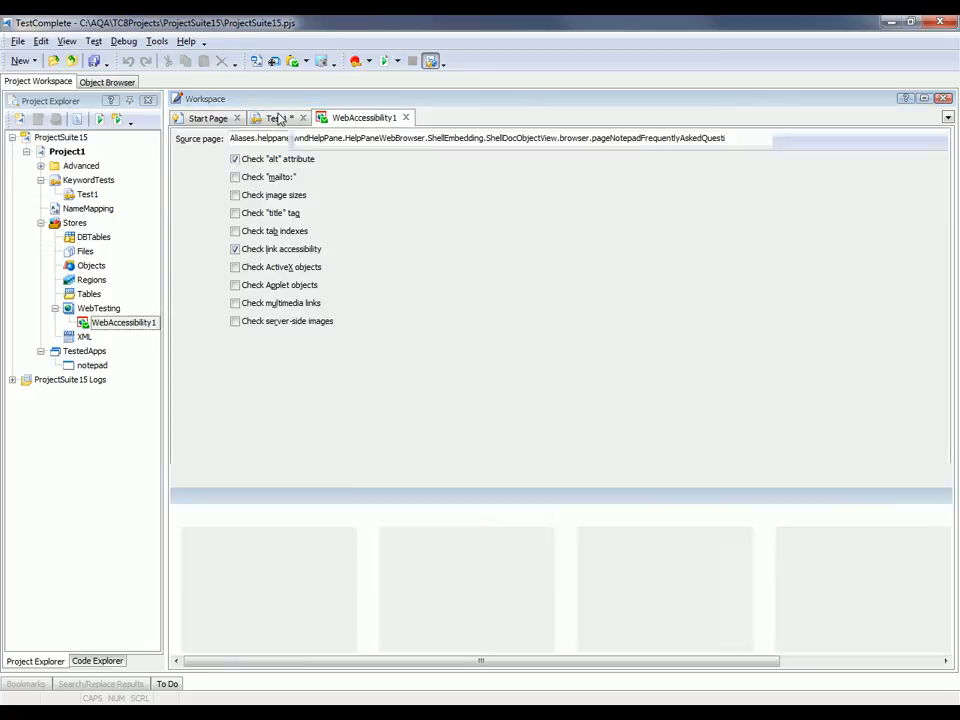
Switch back to the Test1 tab and run the keyword test.
click(277, 117)
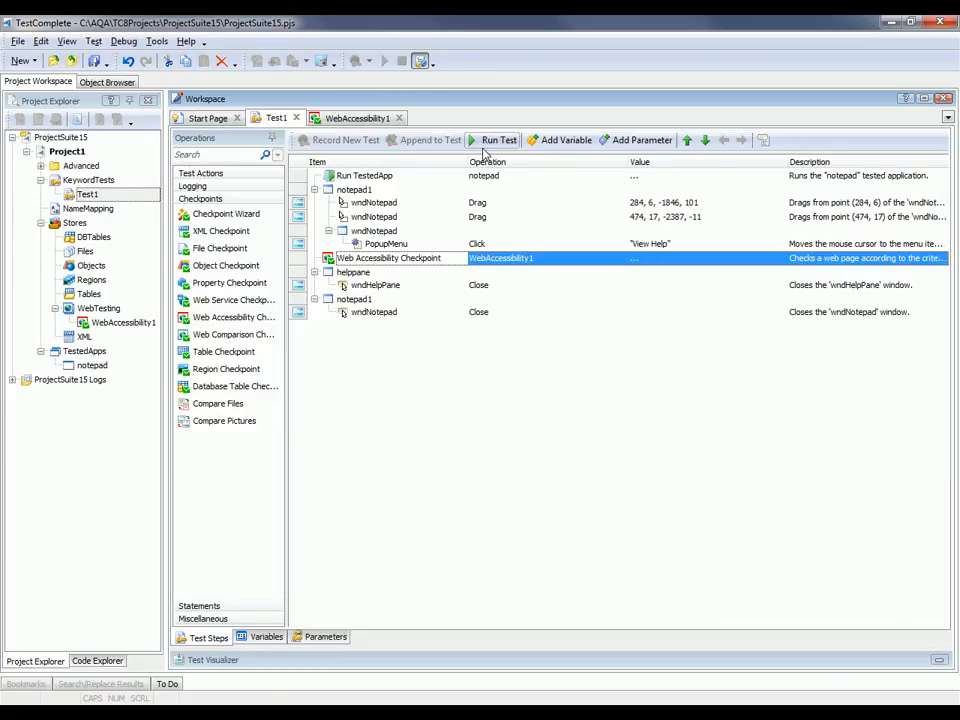
click(498, 140)
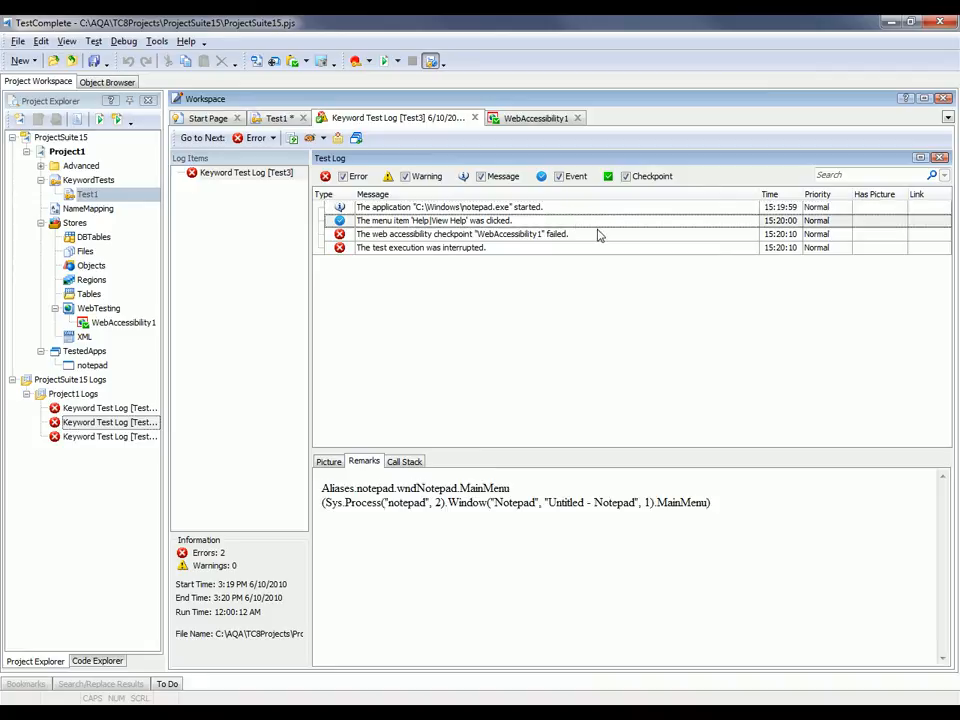
Select the failed WebAccessibility1 log entry and highlight its improperly specified ALT attribute remark.
click(460, 233)
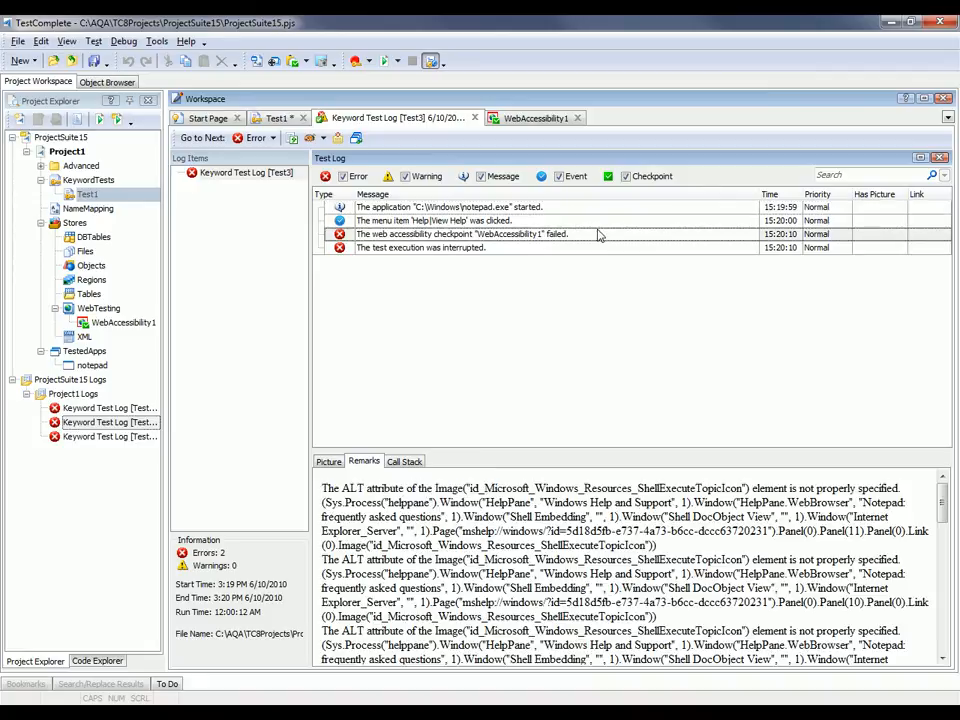
mouse_move(468, 470)
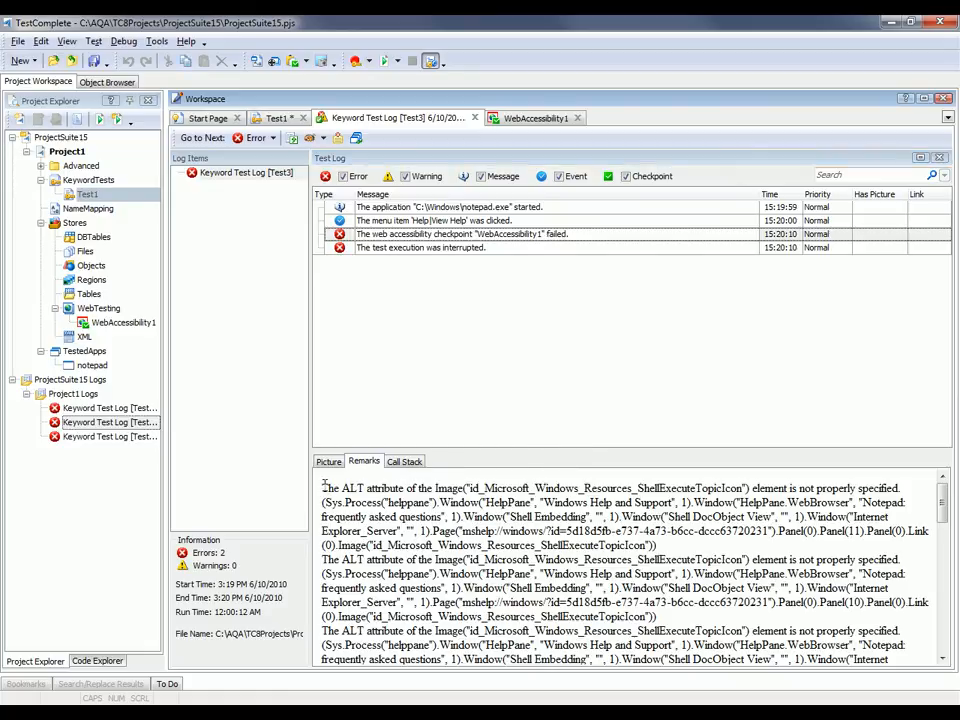
double_click(385, 487)
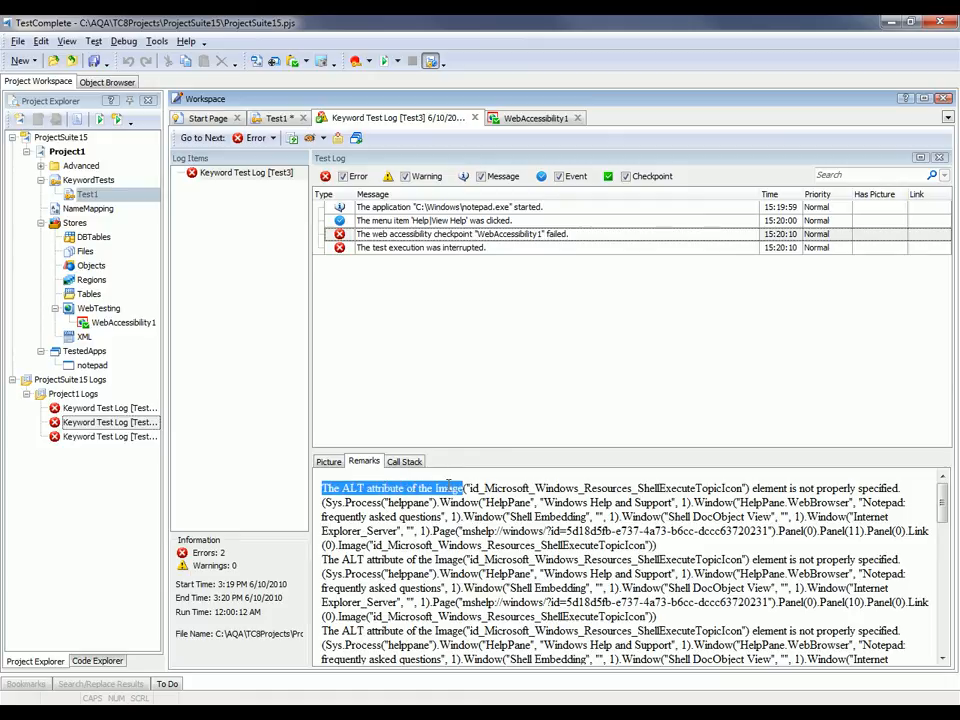